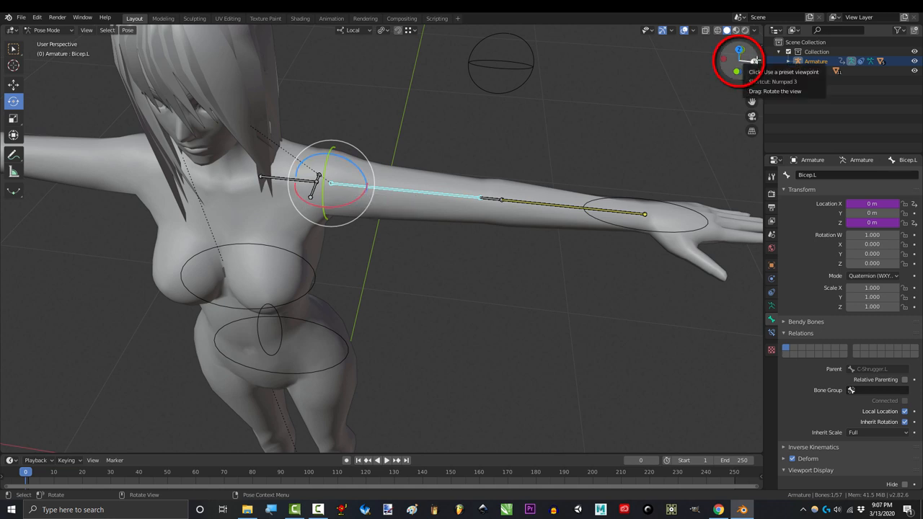
# Step: Make c_shouldep the active pose bone so its Location Z can take a driver
pyautogui.click(872, 244)
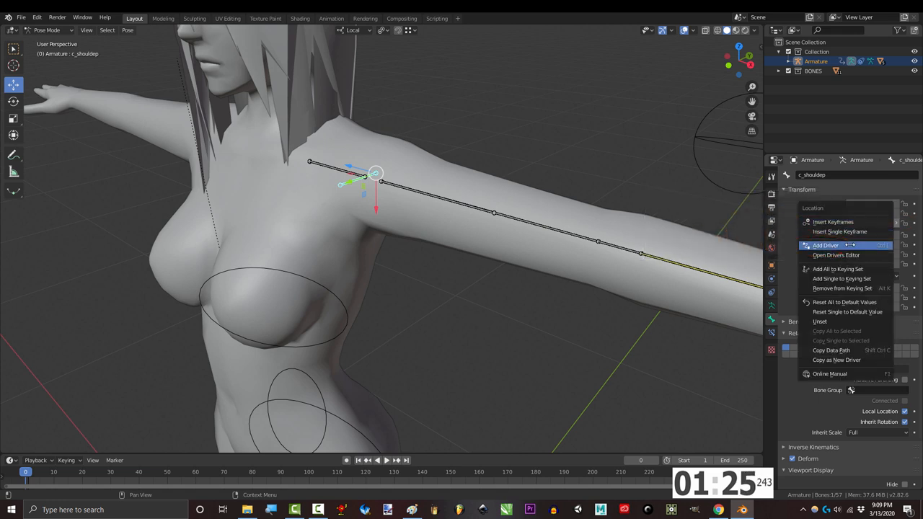
# Step: Add a Z-location driver with expression var + 0.0 reading Bicep.L's local X rotation
pyautogui.click(825, 245)
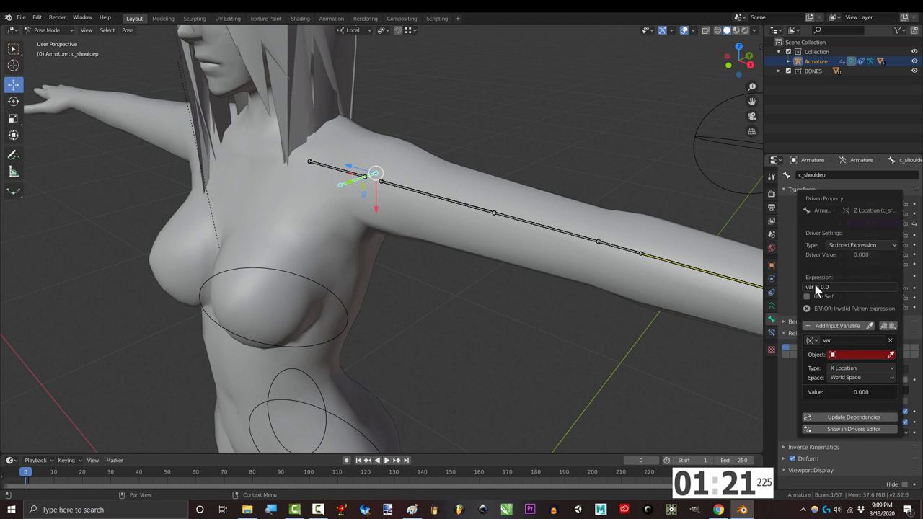
pyautogui.click(843, 286)
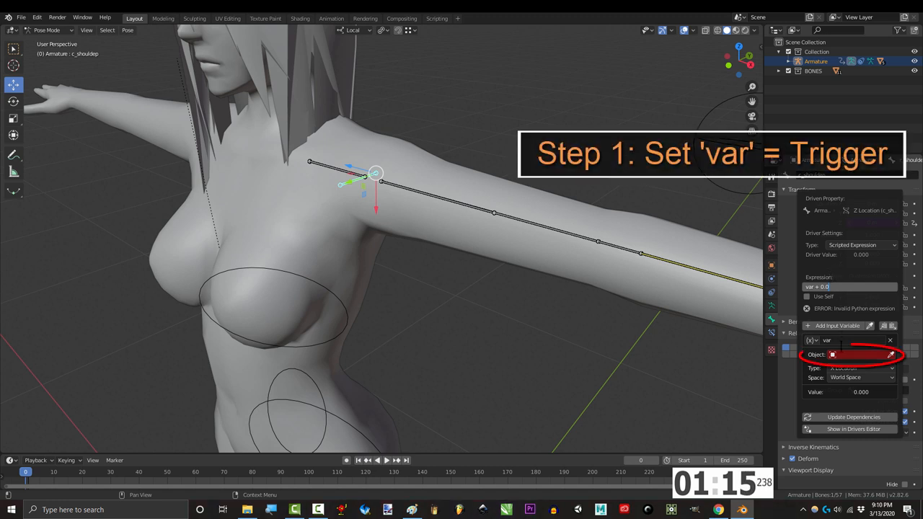
pyautogui.click(858, 354)
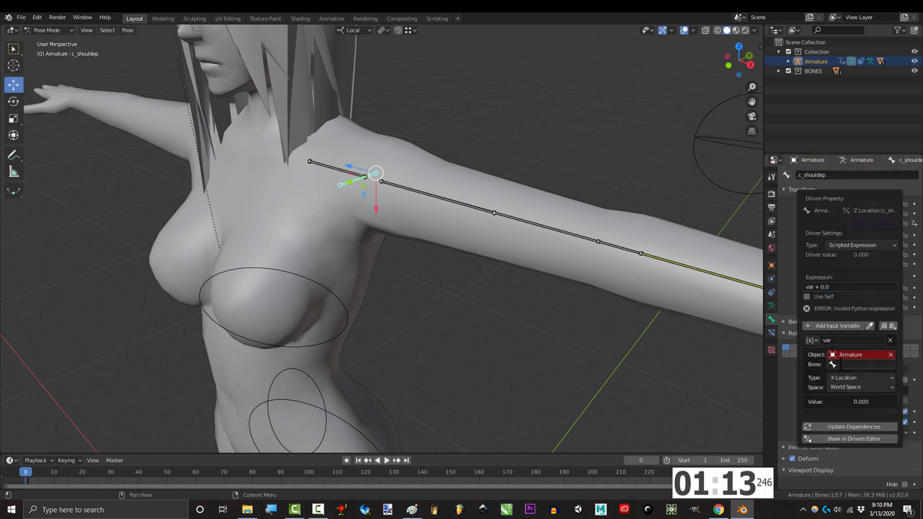
pyautogui.click(858, 364)
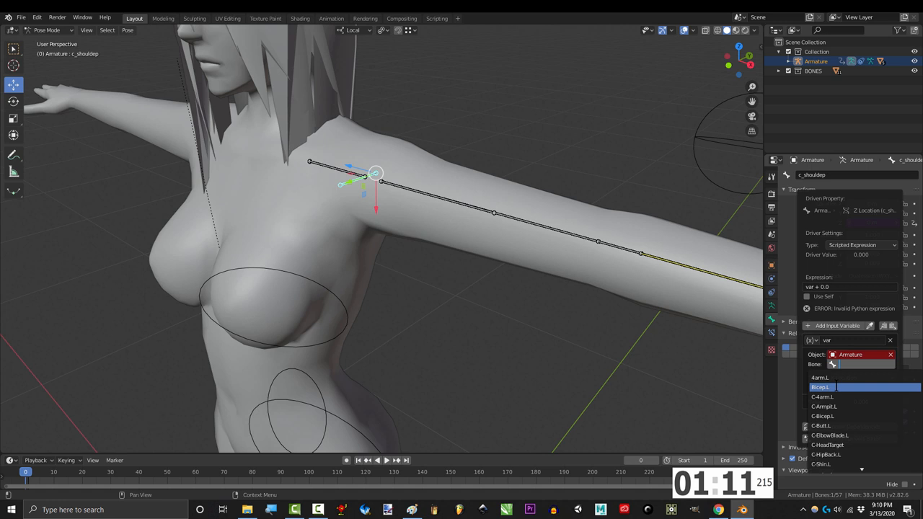
pyautogui.click(820, 387)
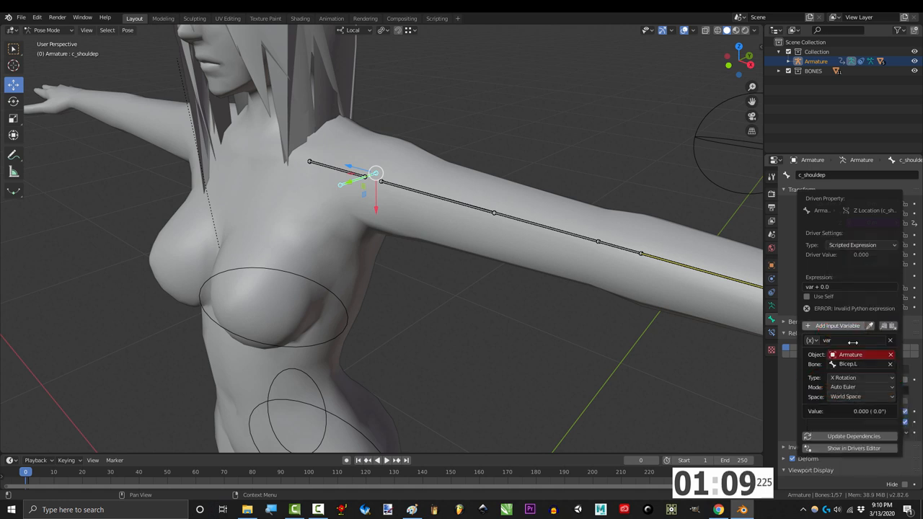
pyautogui.click(857, 396)
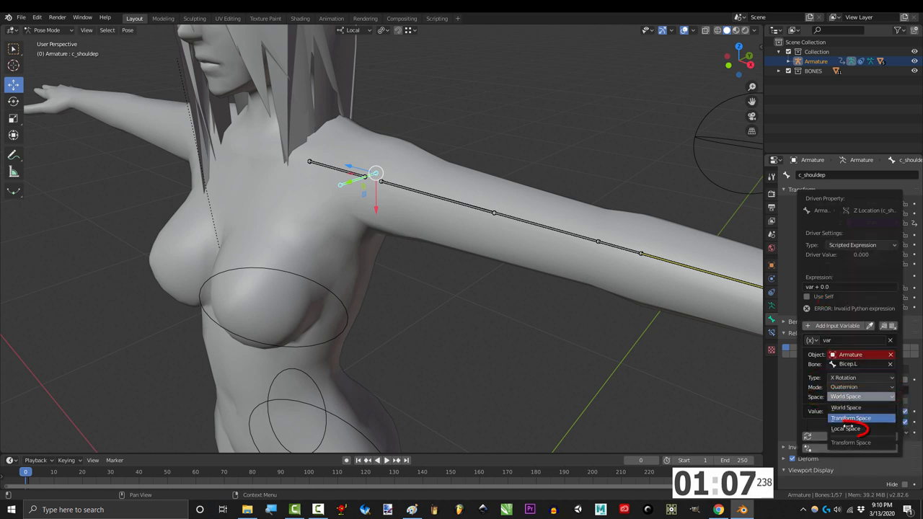
pyautogui.click(844, 427)
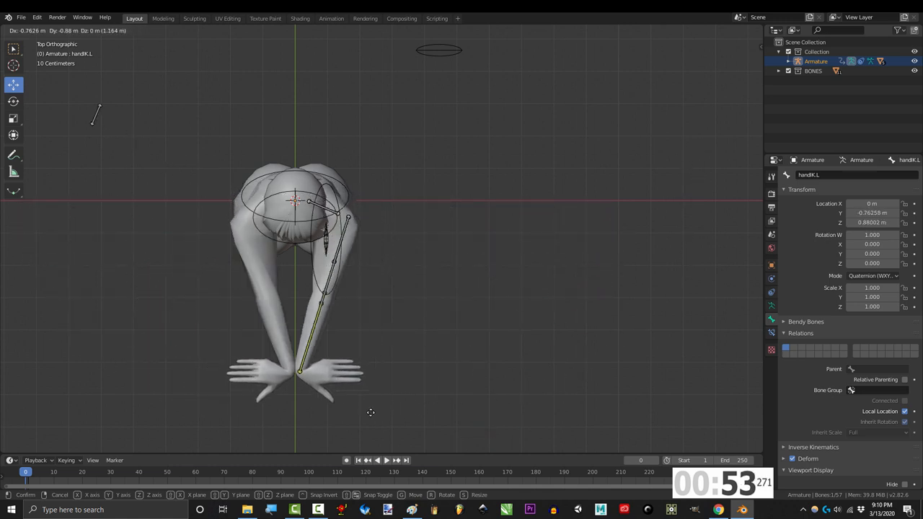
# Step: Move handIK.L to bend and spread the left arm, lifting c_shouldep to Z 0.70656 m
pyautogui.moveTo(370, 413); pyautogui.dragTo(550, 397)
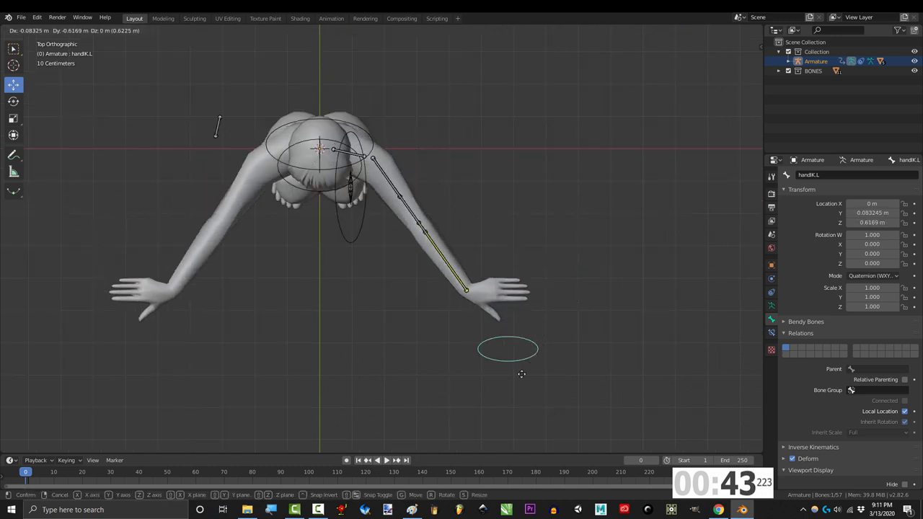
pyautogui.moveTo(508, 348); pyautogui.dragTo(380, 406)
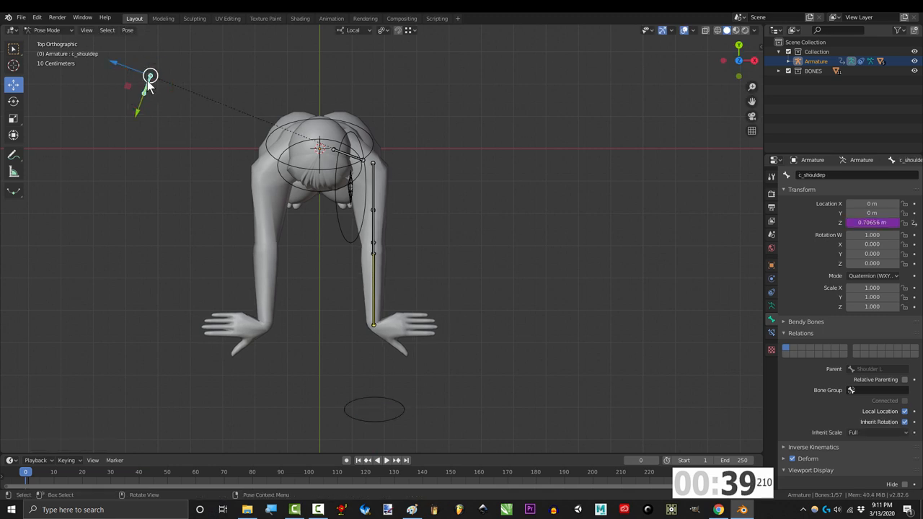
# Step: Show the character in wireframe and stretch handIK.L out to the side
pyautogui.doubleClick(872, 222)
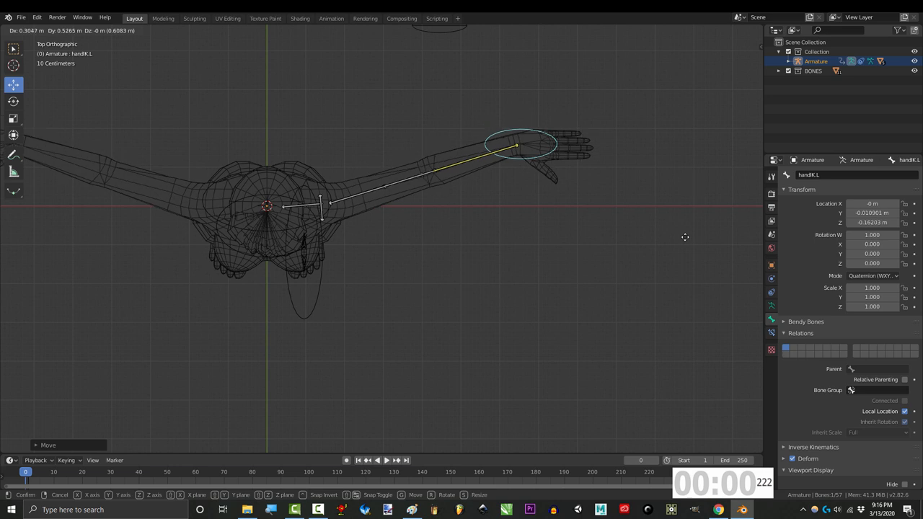
# Step: Swing handIK.L up, down in front, beside the hips, and finally overhead
pyautogui.moveTo(517, 147); pyautogui.dragTo(512, 382)
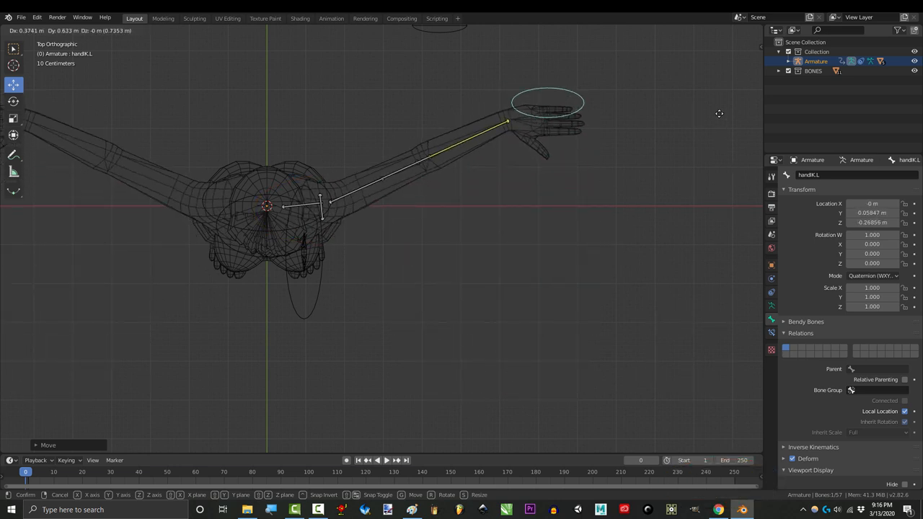
pyautogui.moveTo(548, 104); pyautogui.dragTo(396, 396)
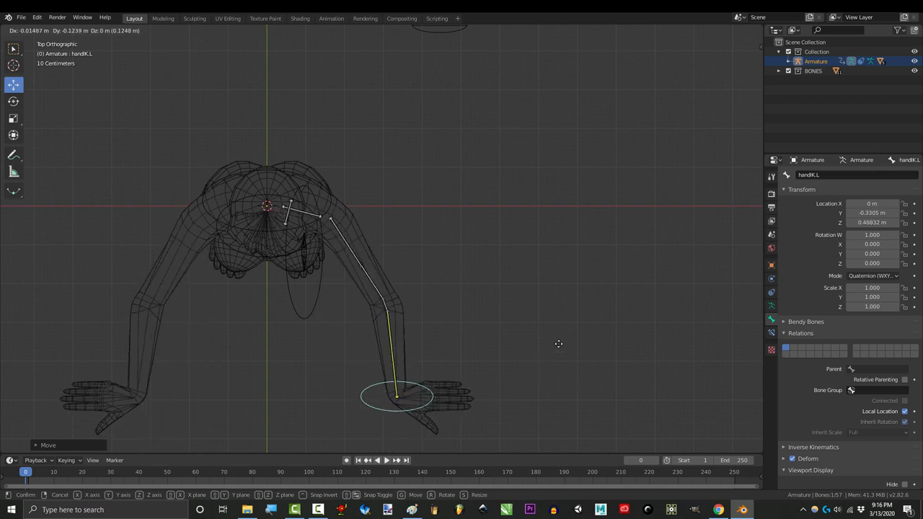
pyautogui.moveTo(397, 396); pyautogui.dragTo(490, 346)
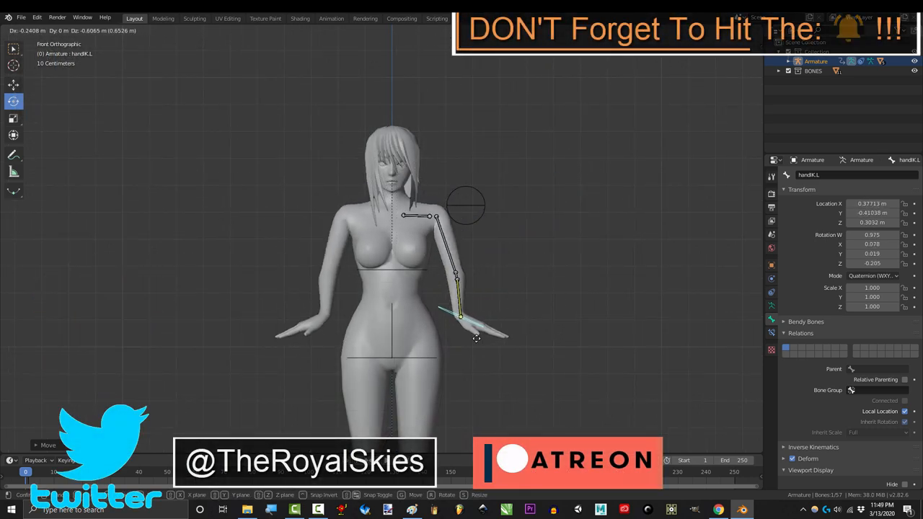
pyautogui.moveTo(475, 338); pyautogui.dragTo(550, 153)
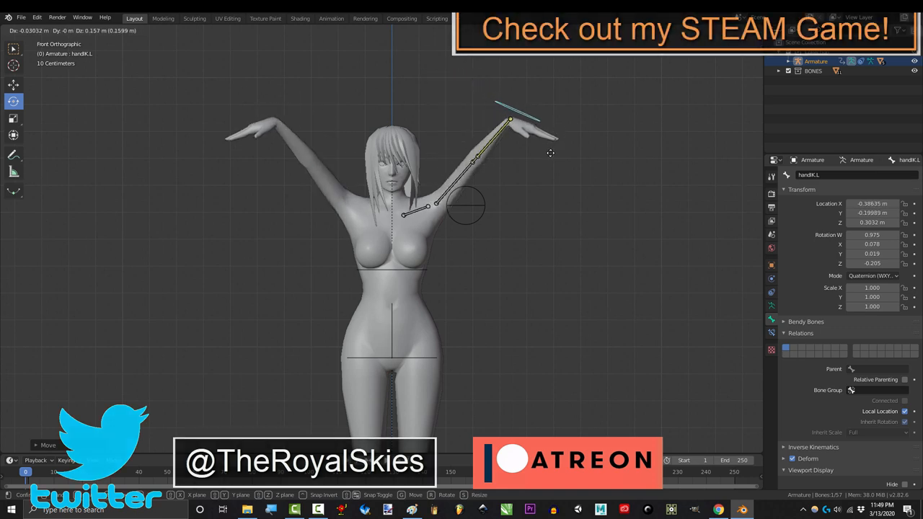